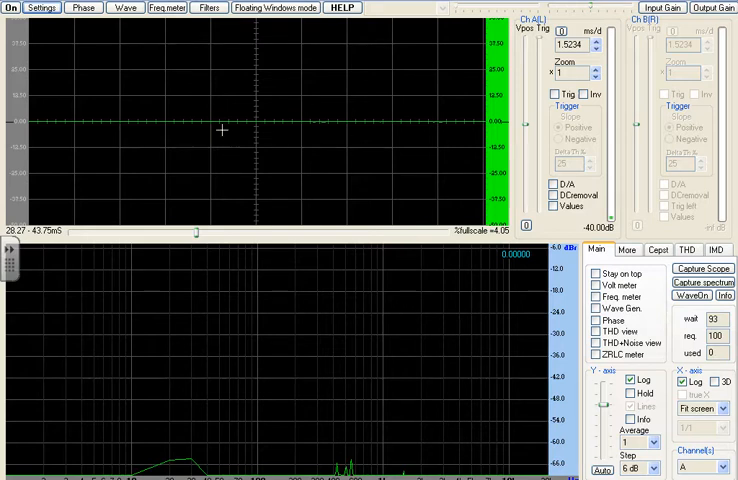
{"action": "mouse_move", "coordinate": [222, 360]}
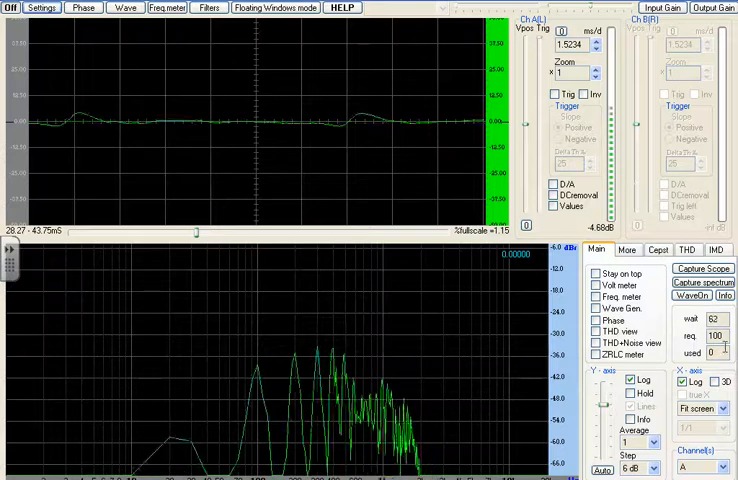
Step: Capture the channel A voice spectrum (frequency and phase) into its own Frequency spectrum window
{"action": "left_click", "coordinate": [702, 268]}
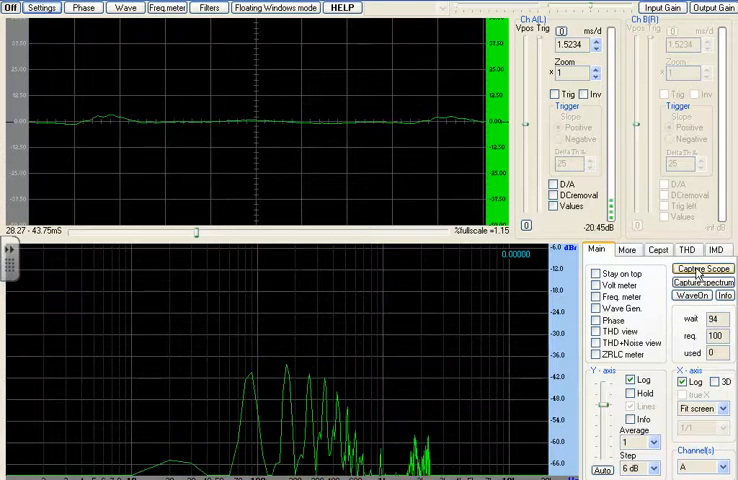
{"action": "left_click", "coordinate": [701, 268]}
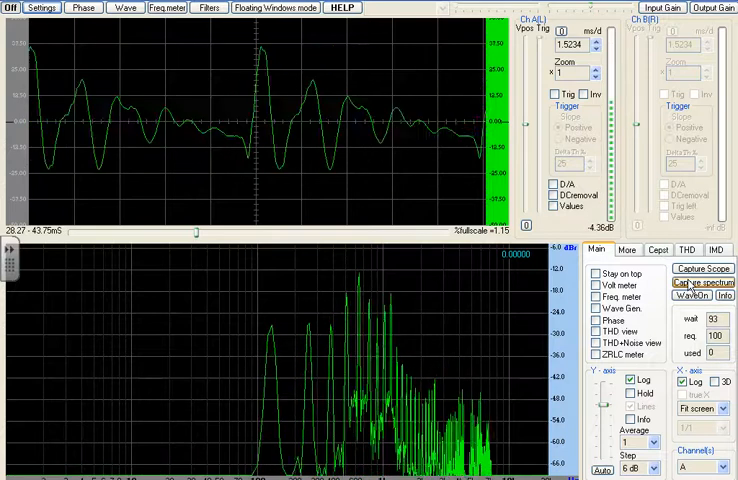
{"action": "left_click", "coordinate": [705, 282]}
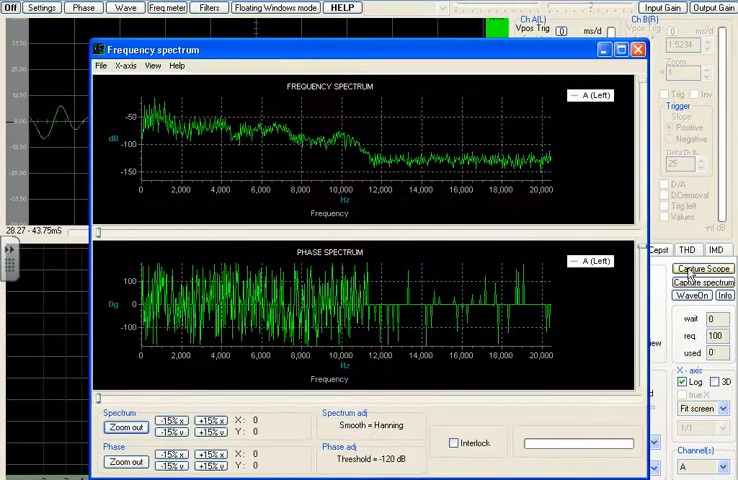
Step: Capture the current voice waveform into a separate Time Series window
{"action": "left_click", "coordinate": [703, 268]}
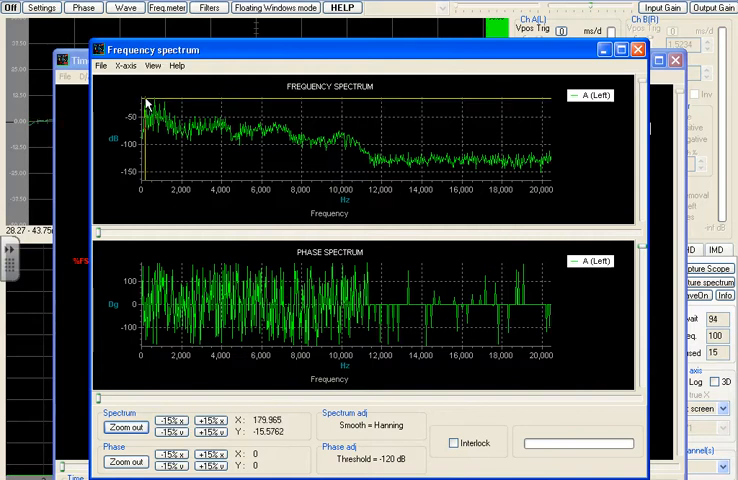
Step: Zoom the frequency spectrum to 0–2000 Hz, then close the spectrum and time series windows
{"action": "left_click_drag", "start_coordinate": [145, 103], "coordinate": [180, 185]}
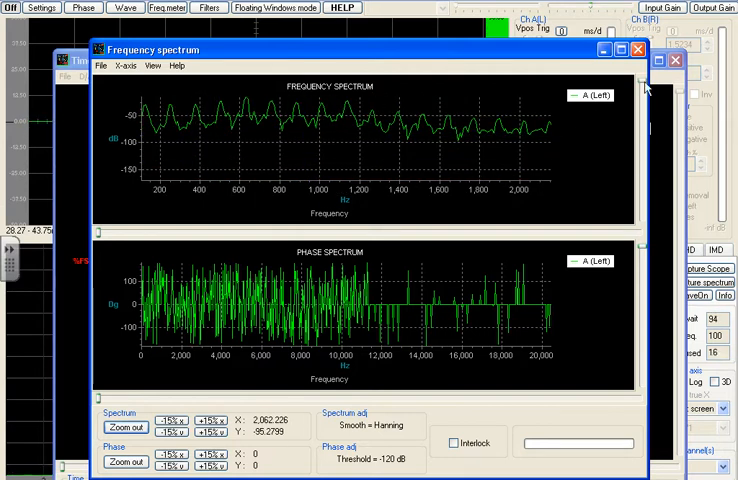
{"action": "left_click", "coordinate": [370, 145]}
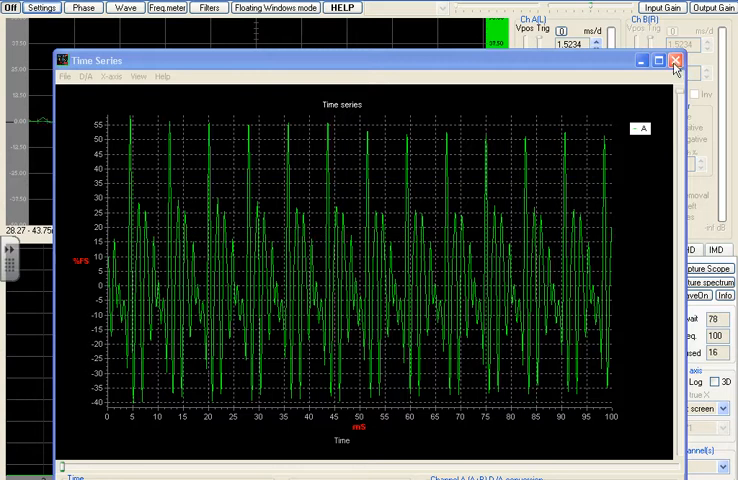
{"action": "left_click", "coordinate": [675, 60]}
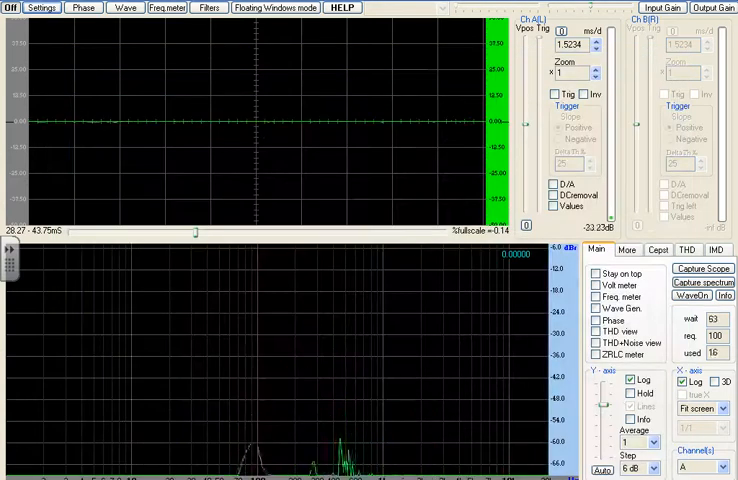